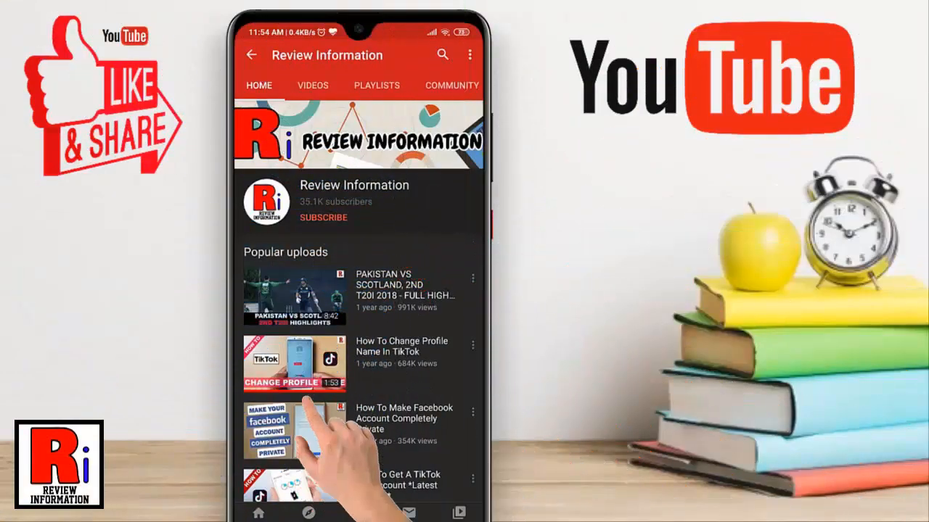
- Subscribe to the Review Information channel on YouTube
left_click(322, 217)
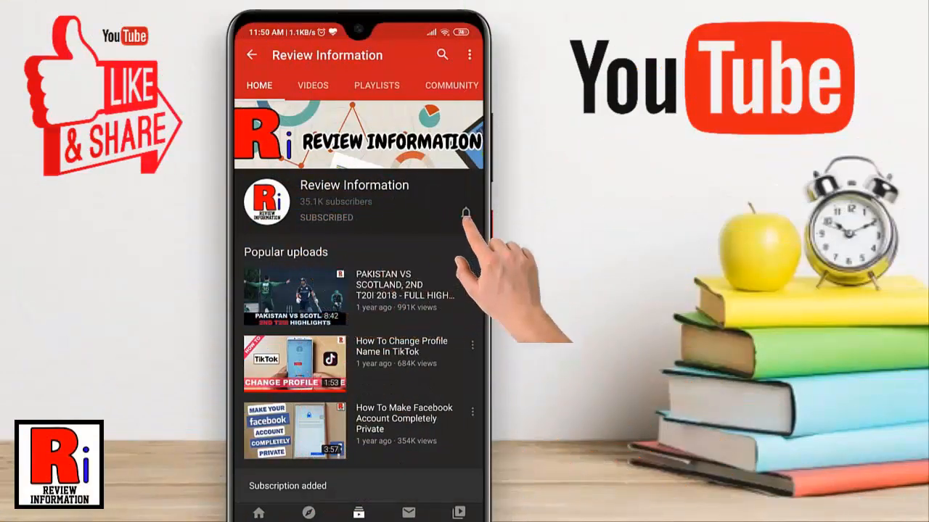
left_click(465, 212)
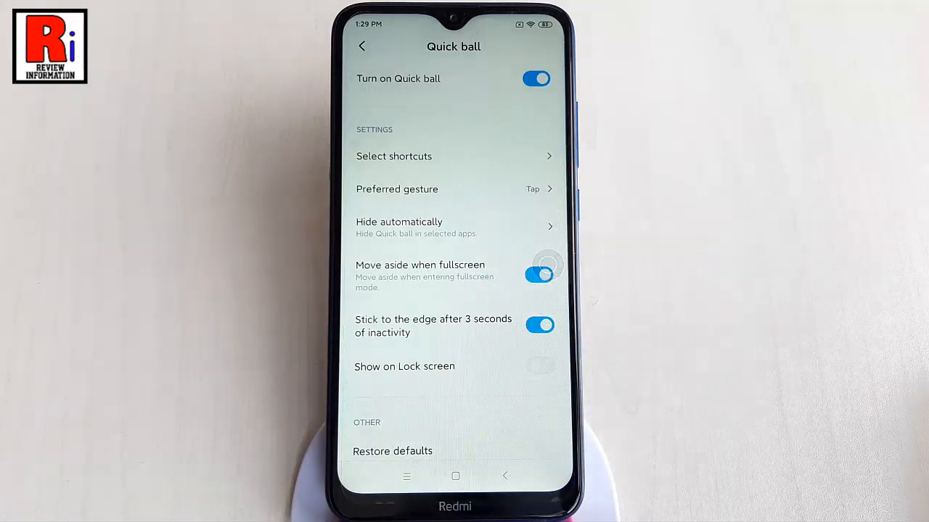
- From Home, reach Settings > Additional settings > Quick ball
left_click(393, 157)
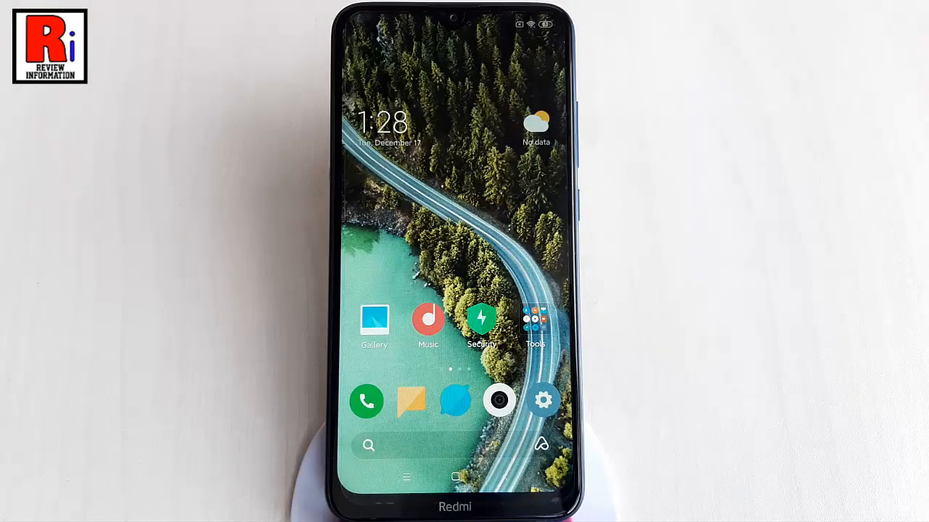
left_click(542, 401)
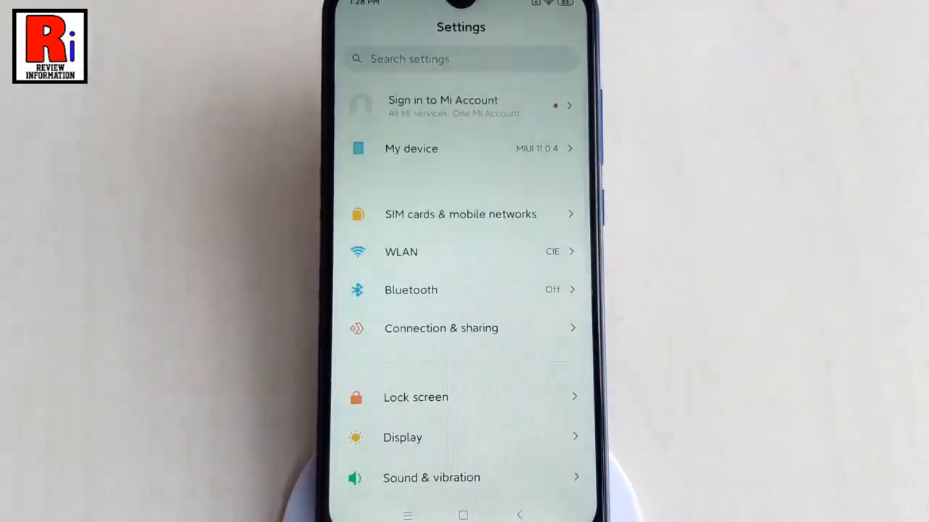
scroll("down", 3)
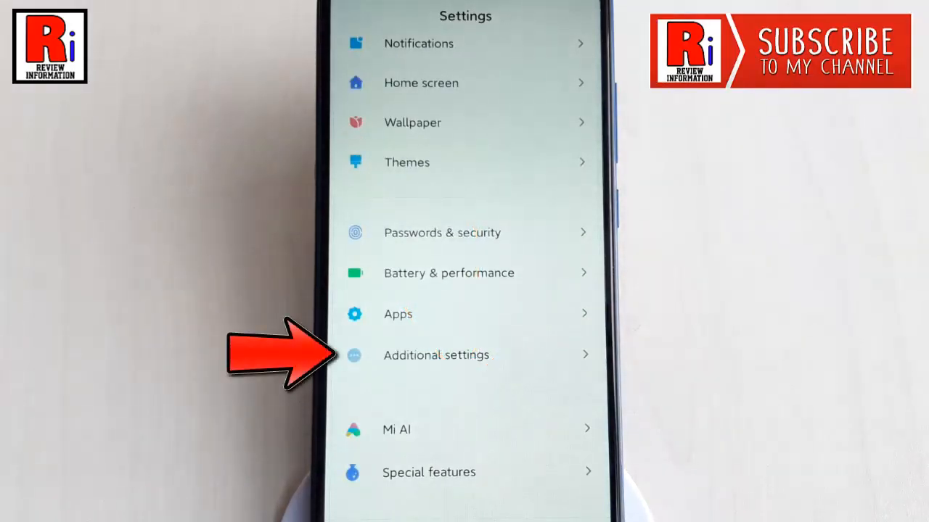
left_click(436, 354)
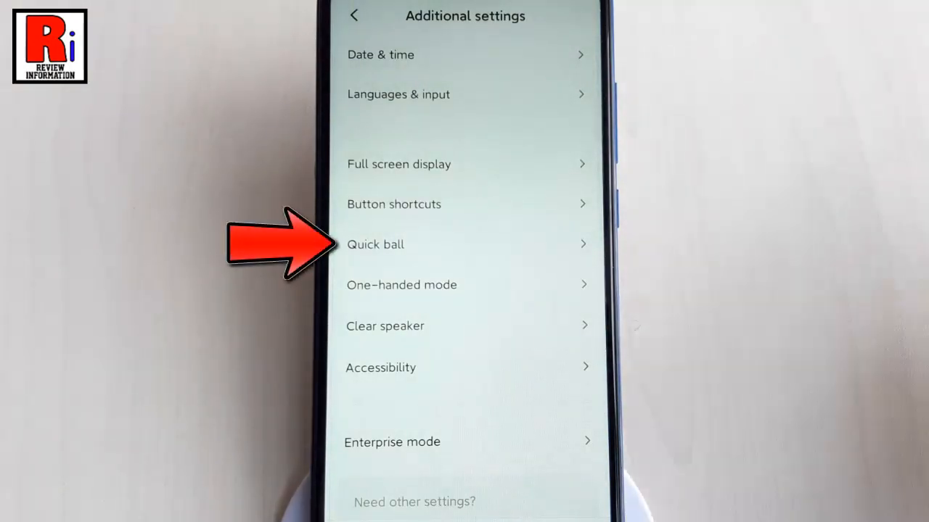
left_click(374, 244)
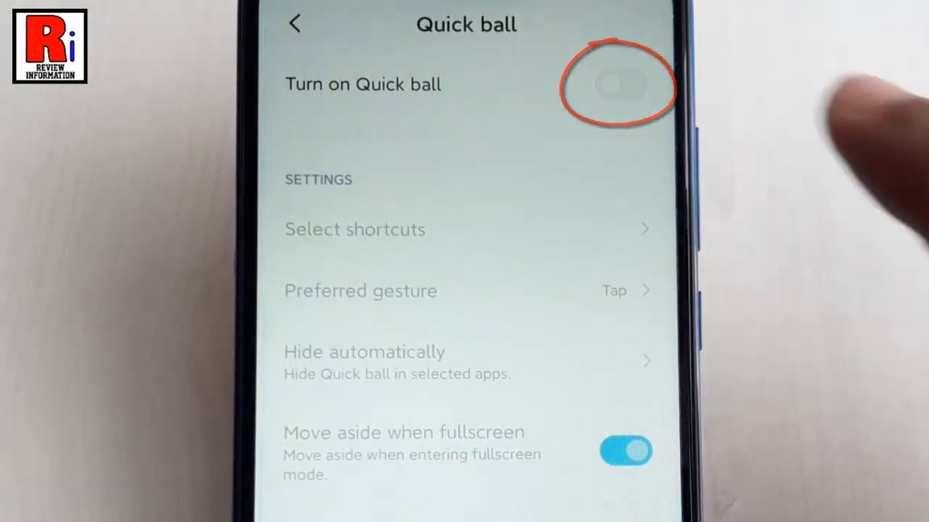
- Switch Quick ball on and expand the floating ball to try it
left_click(621, 83)
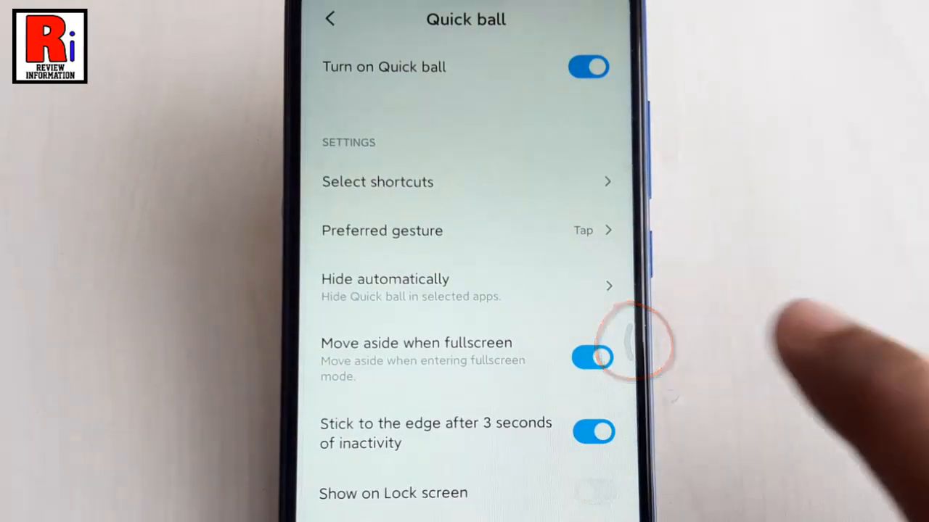
left_click(632, 346)
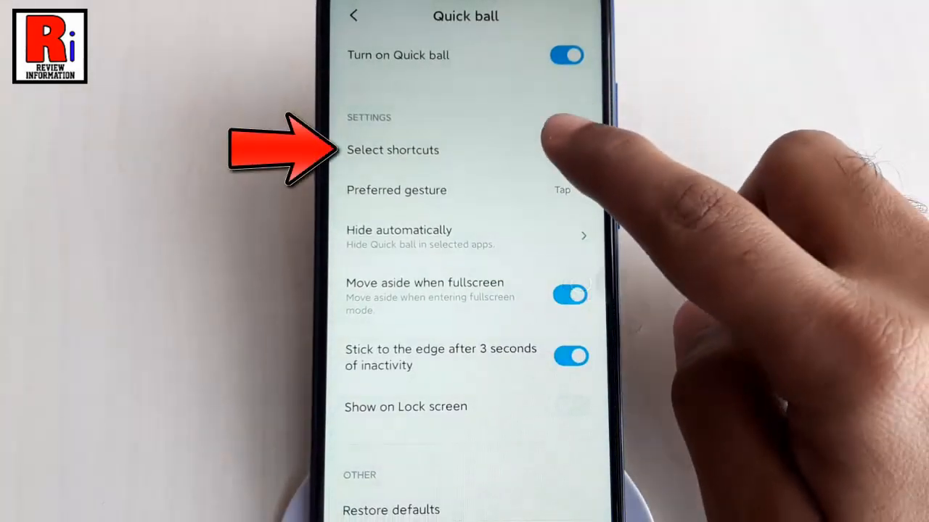
- Review the shortcut list (Mobile data, Menu, Lock, Silent, Back) and return to Quick ball settings
left_click(392, 149)
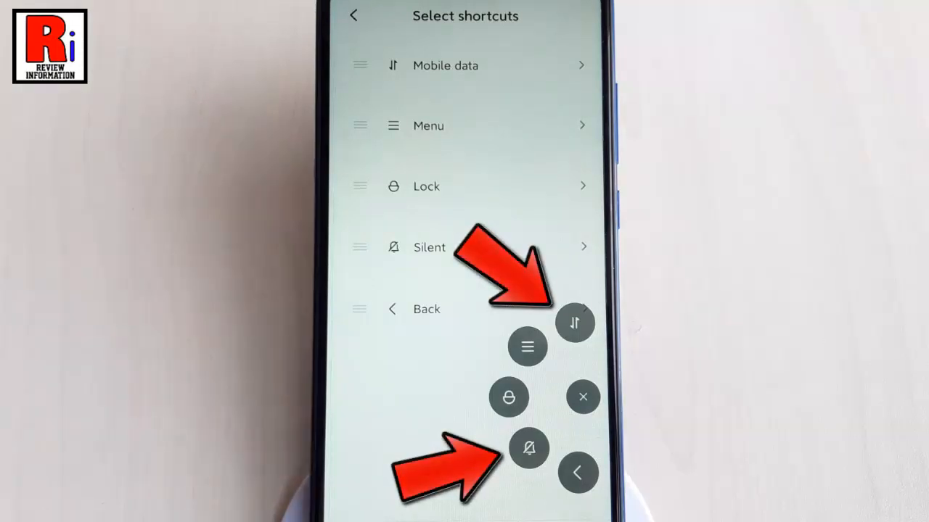
left_click(583, 398)
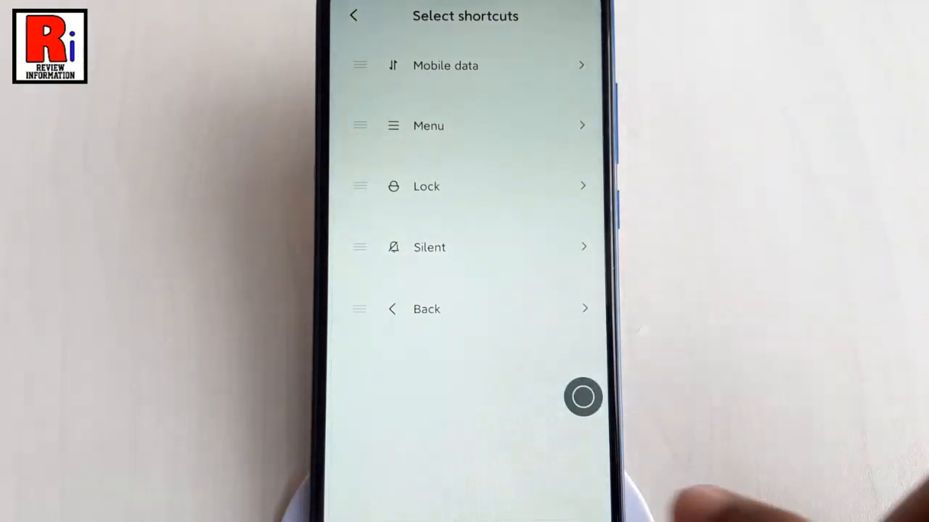
left_click(354, 14)
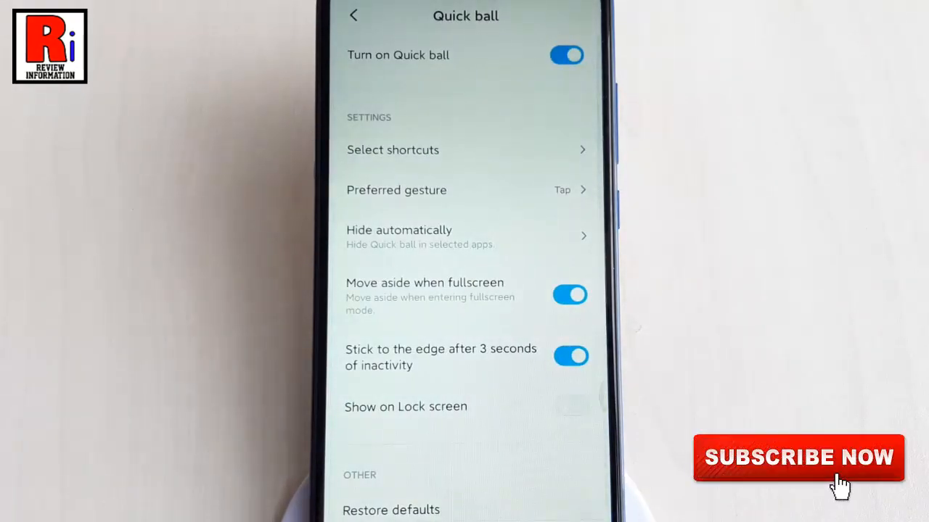
left_click(396, 188)
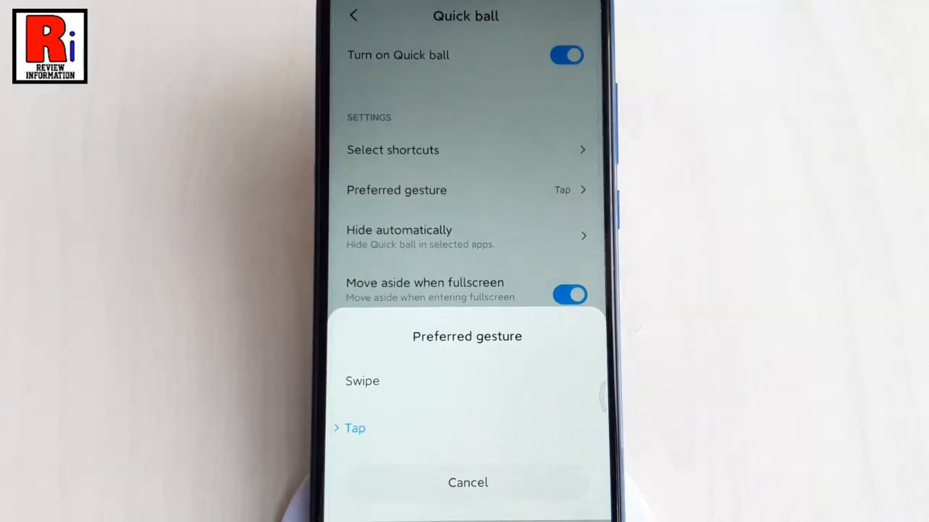
left_click(468, 482)
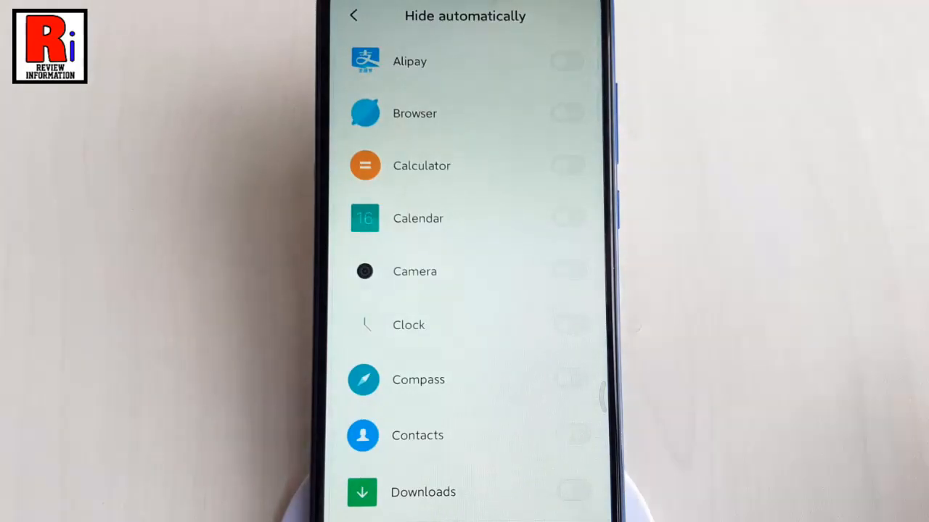
left_click(354, 14)
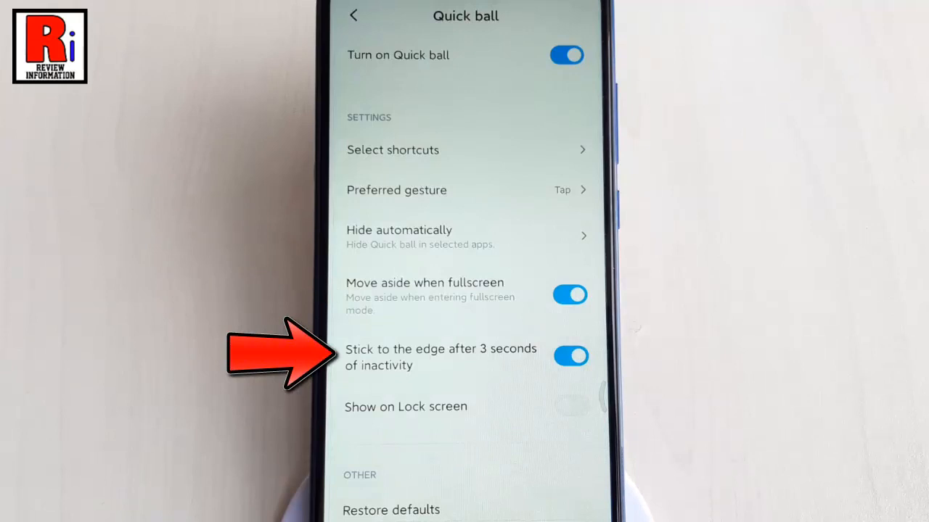
- Keep Stick to the edge on and enable Show on Lock screen
left_click(571, 357)
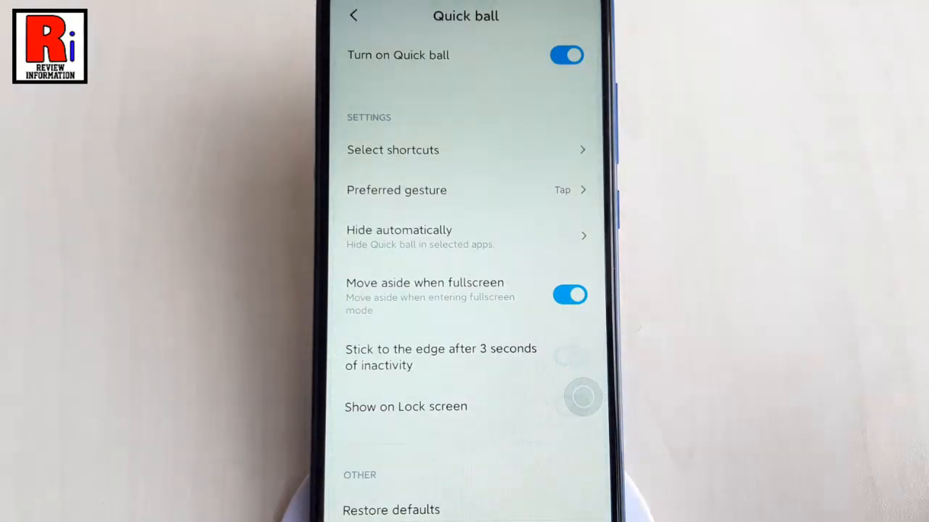
left_click(569, 357)
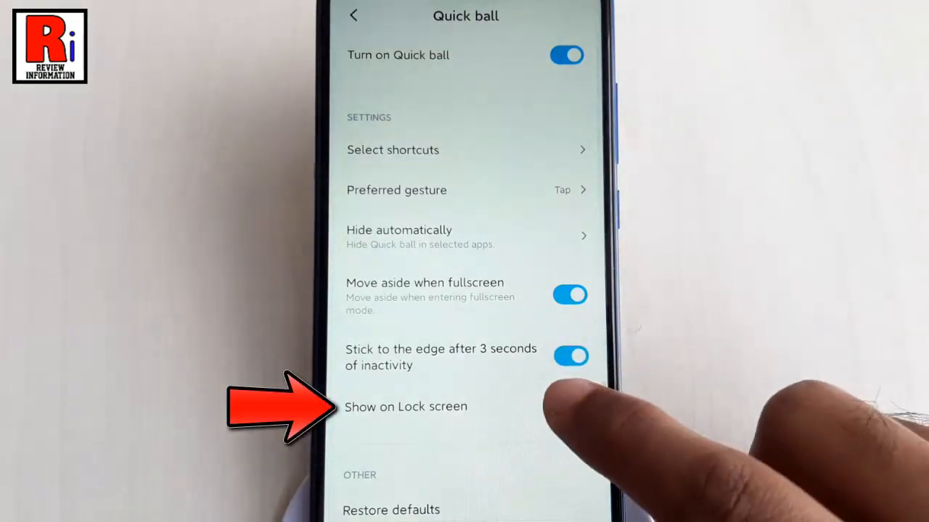
left_click(571, 406)
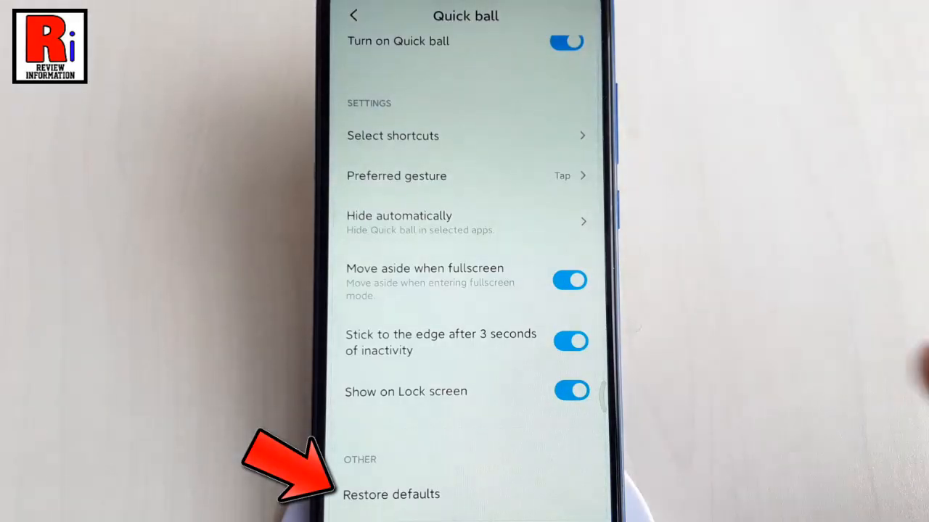
- Restore Quick ball settings to defaults, turning lock-screen display off
left_click(391, 494)
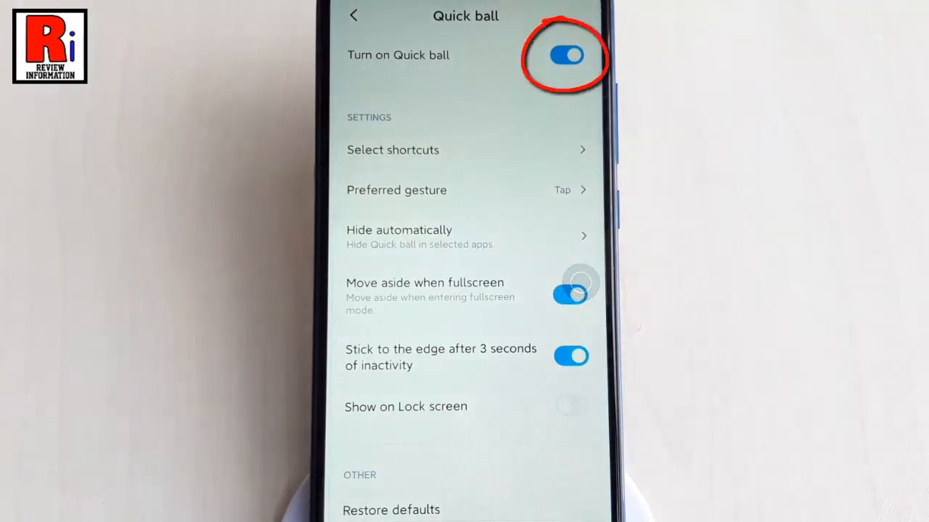
- Toggle Quick ball off and back on with the floating ball expanded
left_click(569, 55)
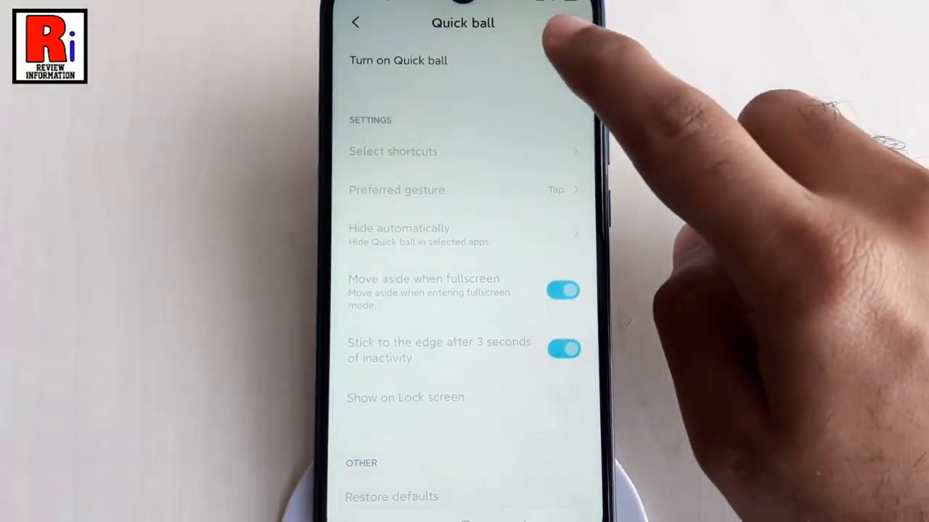
left_click(563, 61)
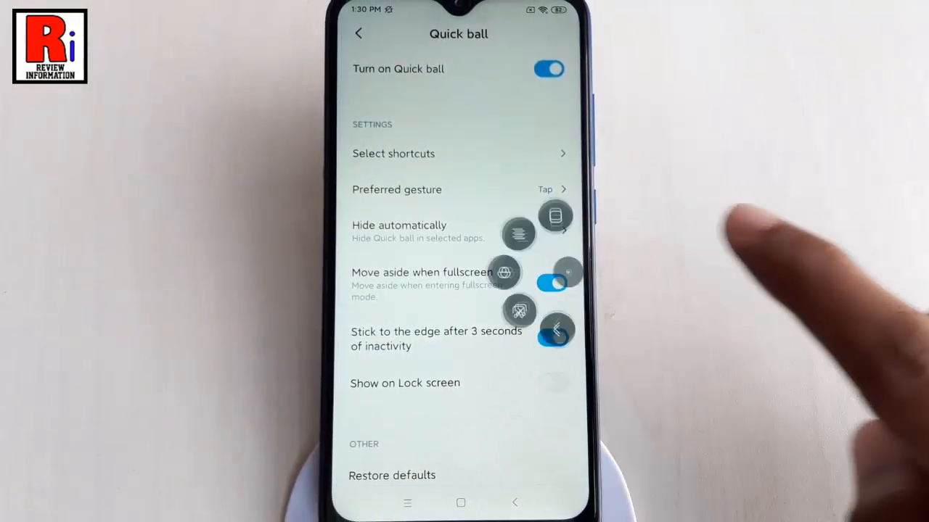